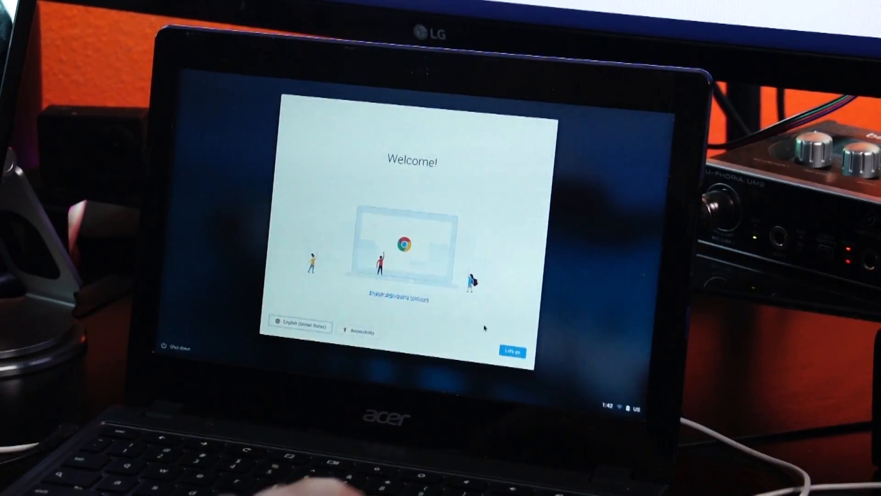
Step: Accept the Chrome OS welcome and terms screens, then browse as Guest from the sign-in screen
left_click(510, 351)
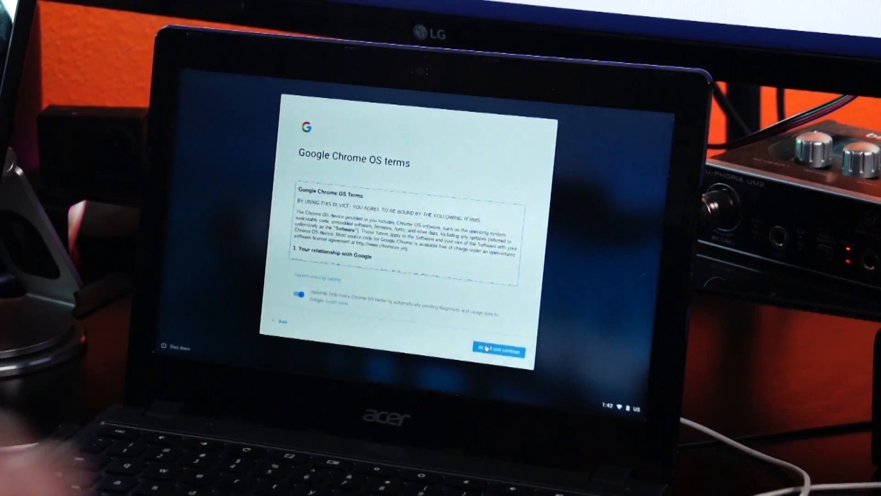
left_click(496, 352)
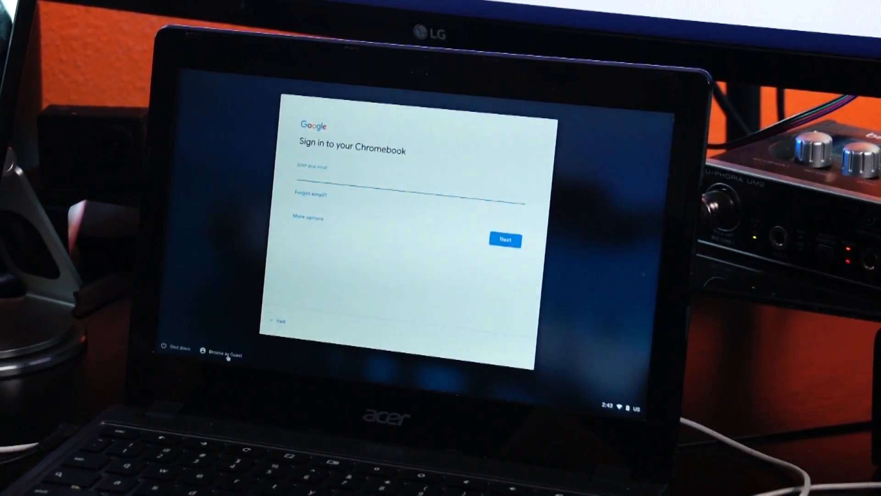
left_click(220, 355)
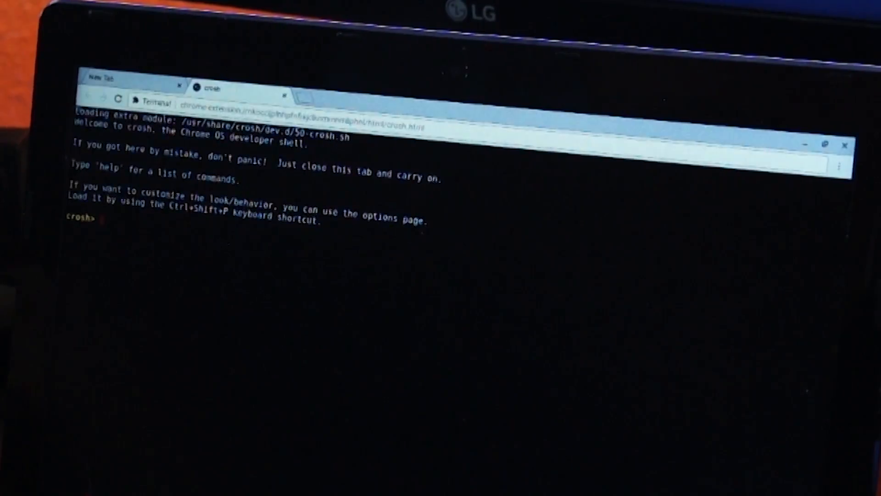
Step: Enter the developer shell from crosh with the 'shell' command
type("shel")
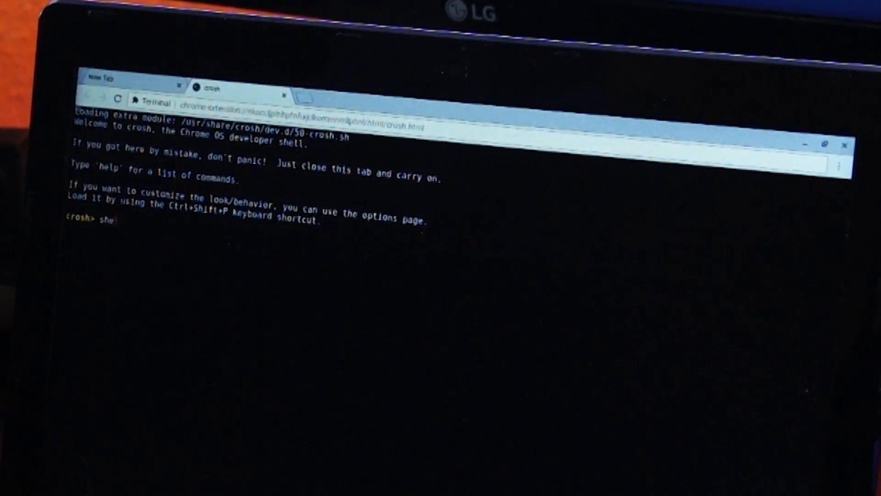
type("shell")
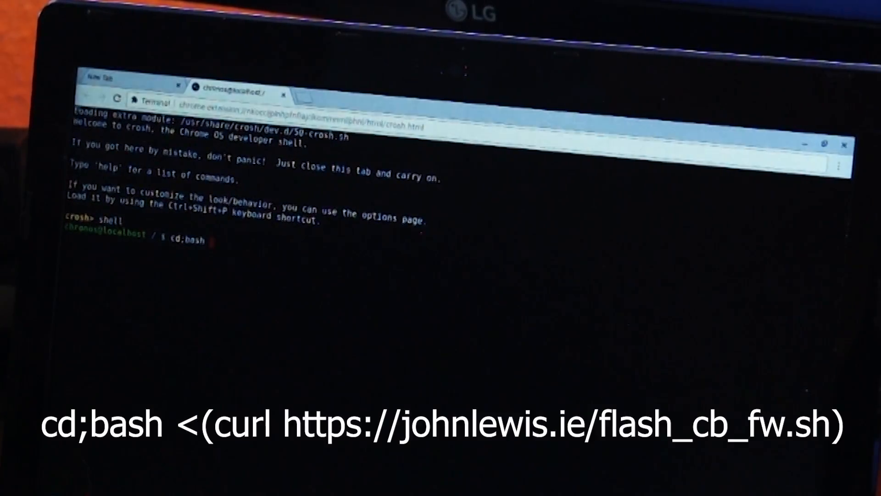
type("<(")
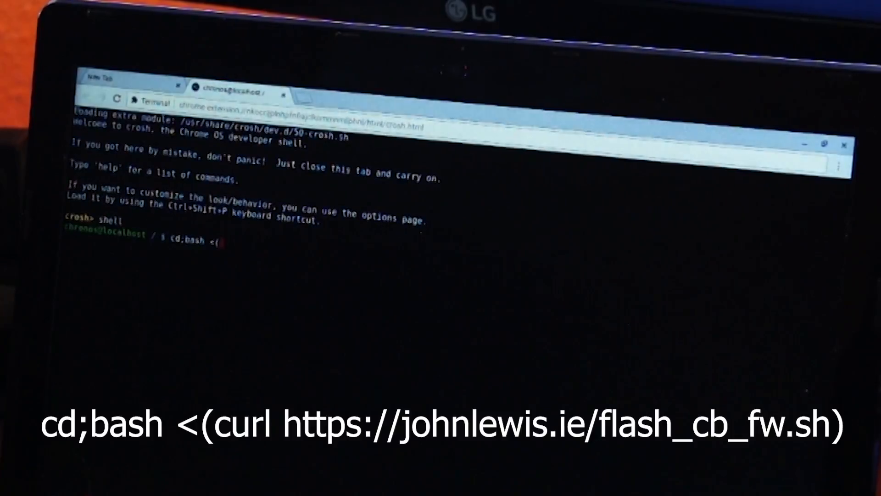
type("curl")
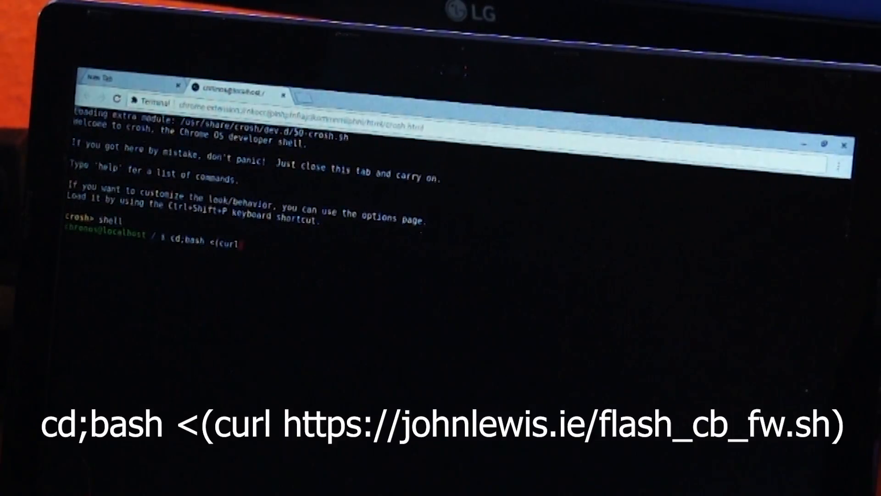
type("https://johnlewis.u")
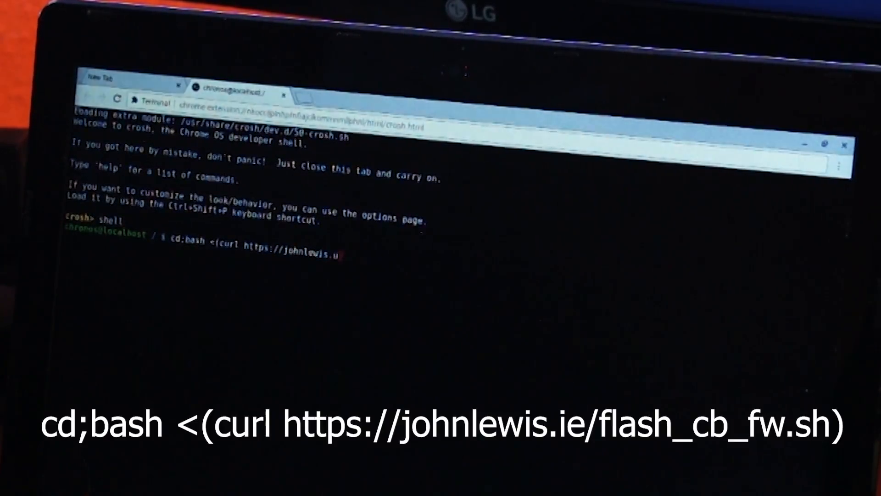
type("ie/")
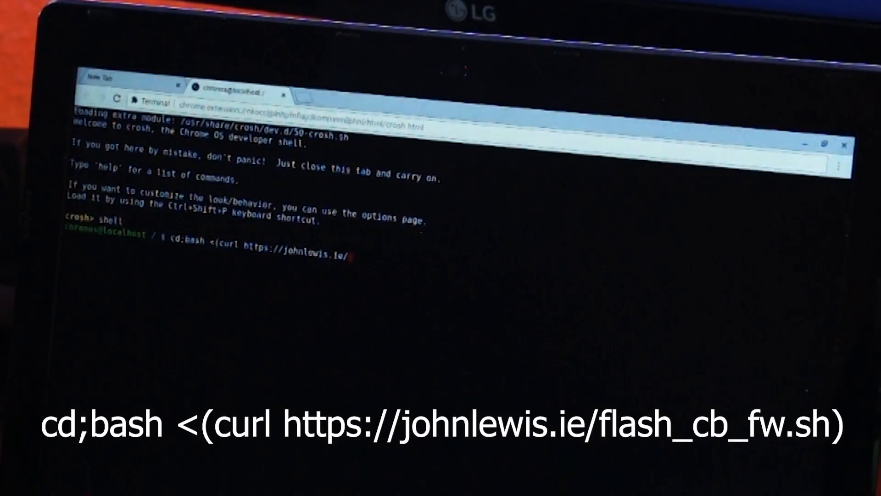
type("flash_cb")
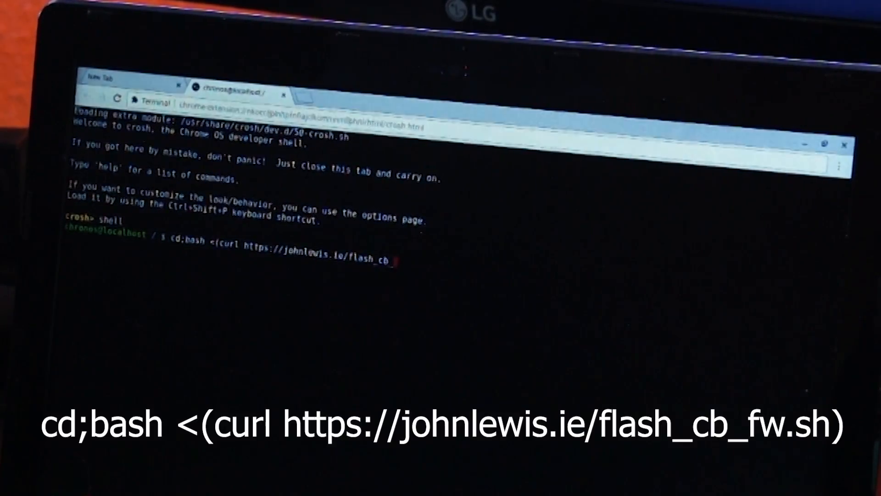
type("_fw.sh")
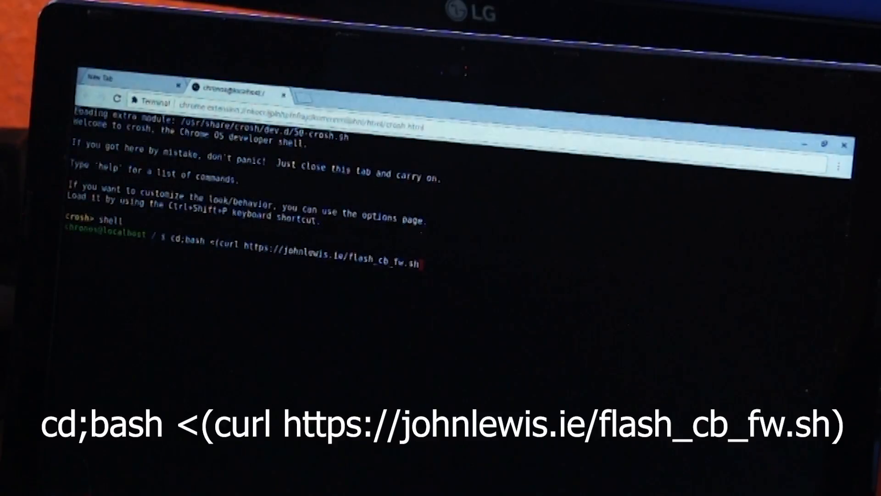
type(")")
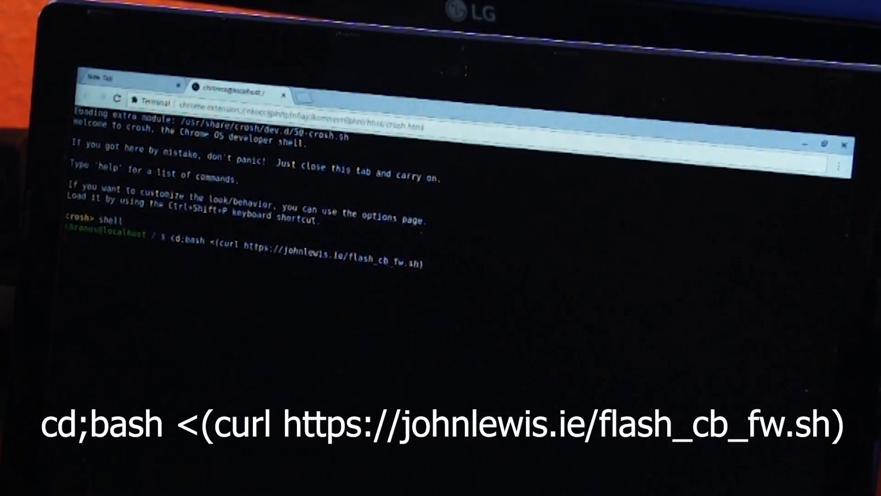
key("Return")
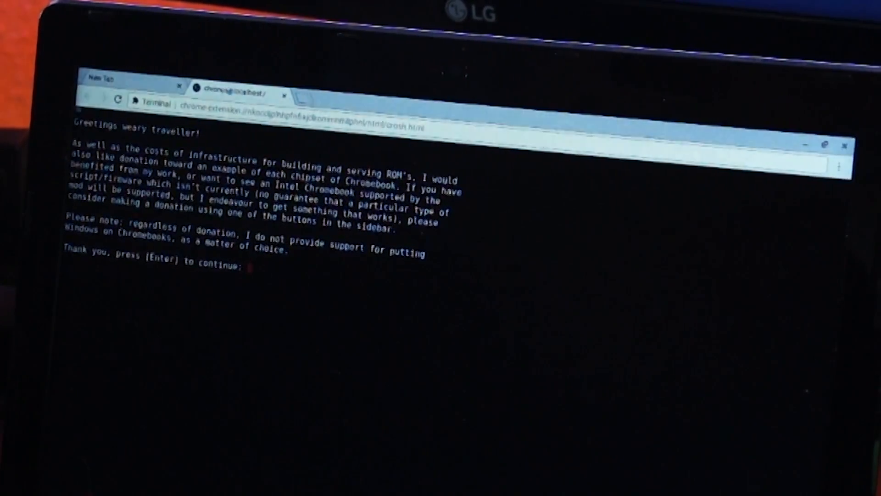
Step: Continue past the script greeting and choose option 1 to rewrite the RW_LEGACY slot
key("Return")
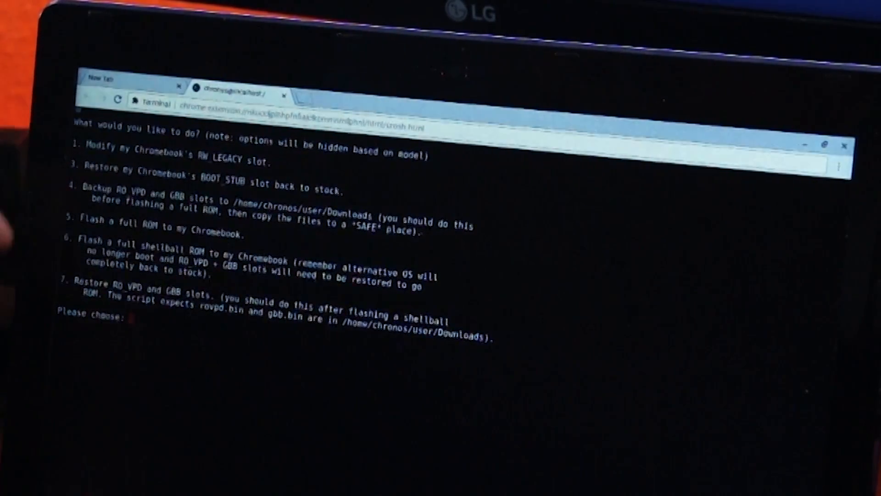
type("1")
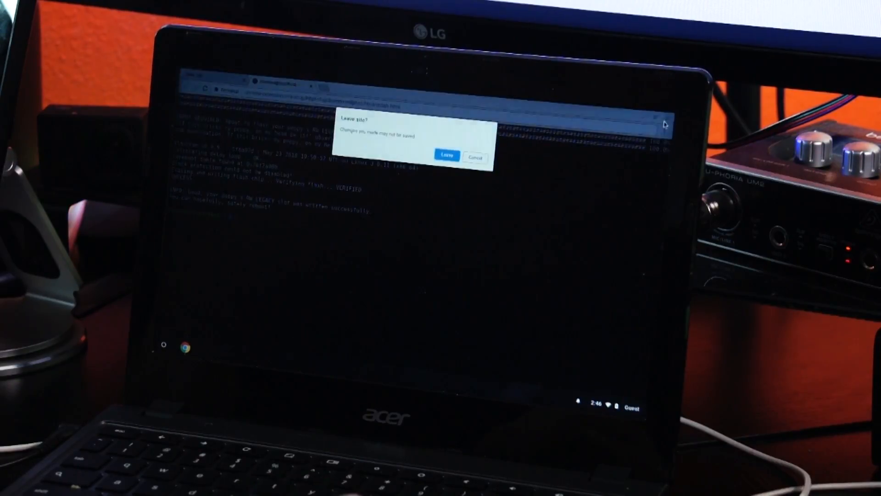
Step: Confirm leaving the terminal page and bring up the system tray with power options
left_click(445, 154)
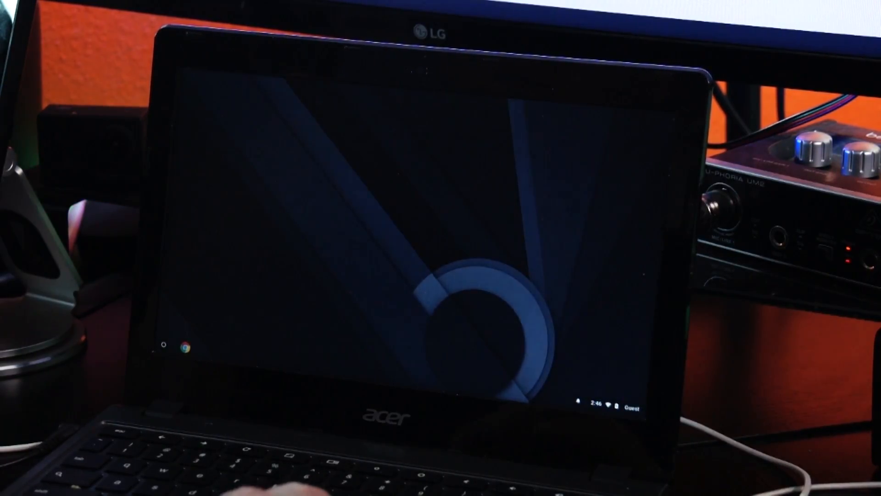
left_click(615, 405)
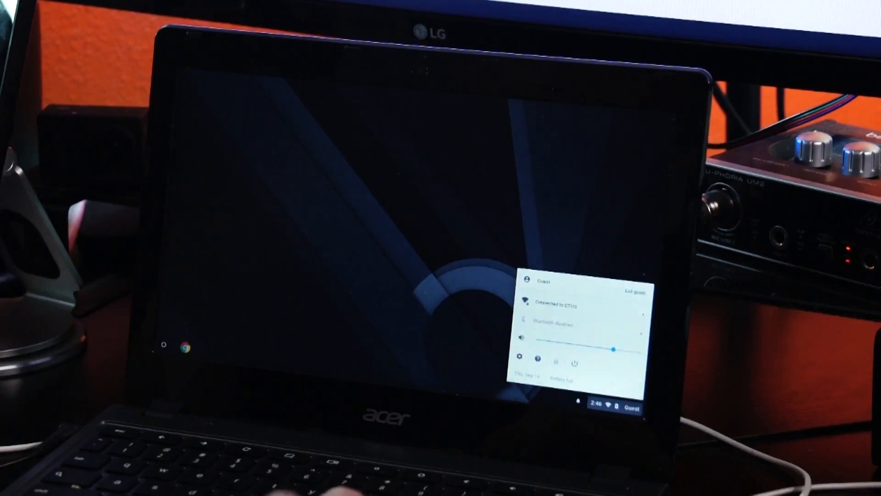